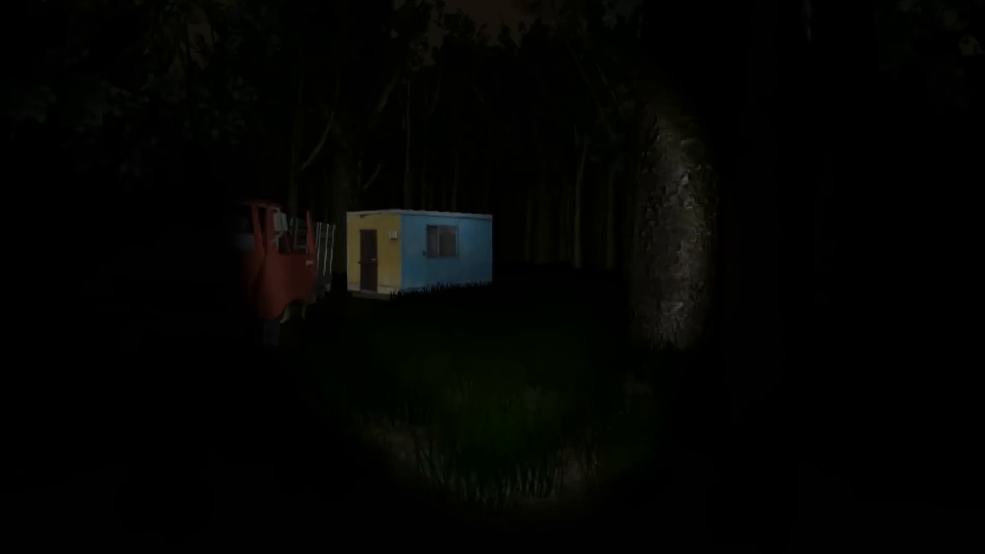
pyautogui.moveTo(493, 277)
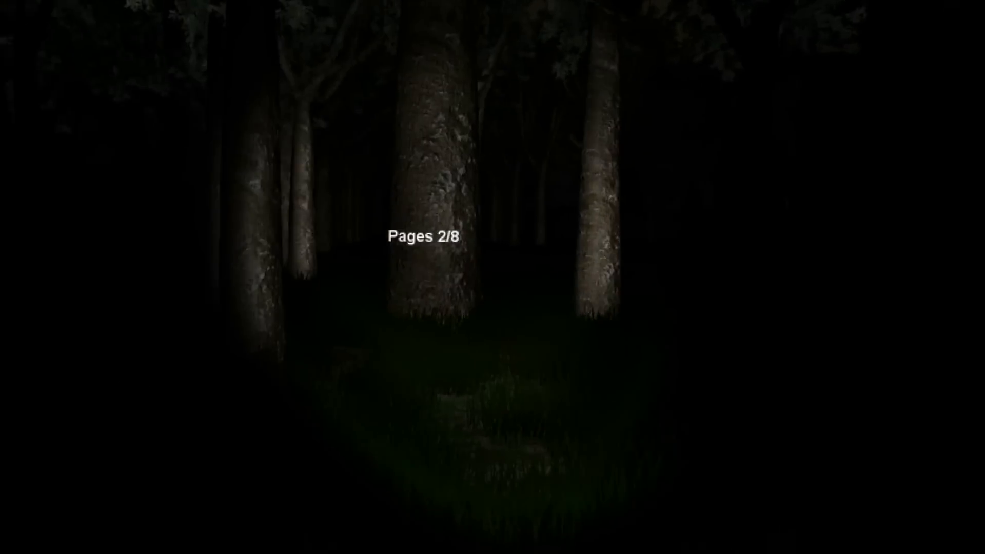
pyautogui.press('w')
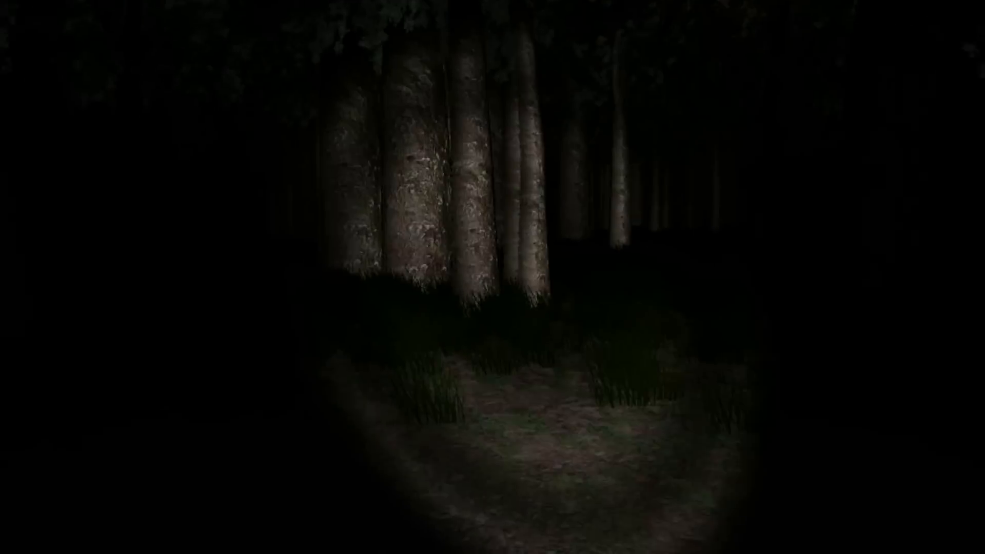